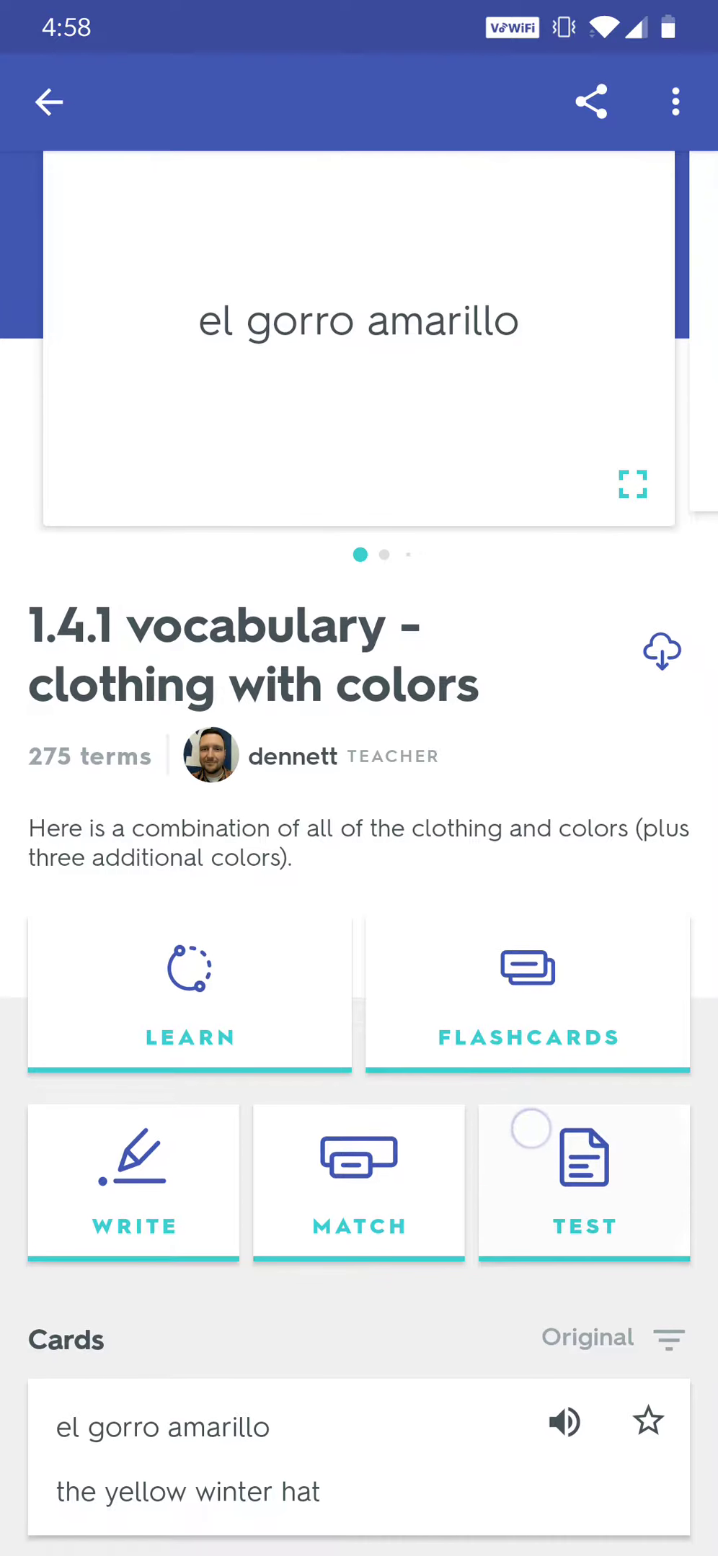
Step: Scroll to the clothing-with-colors flashcard and flip it to English and back to Spanish
scroll(down, 3)
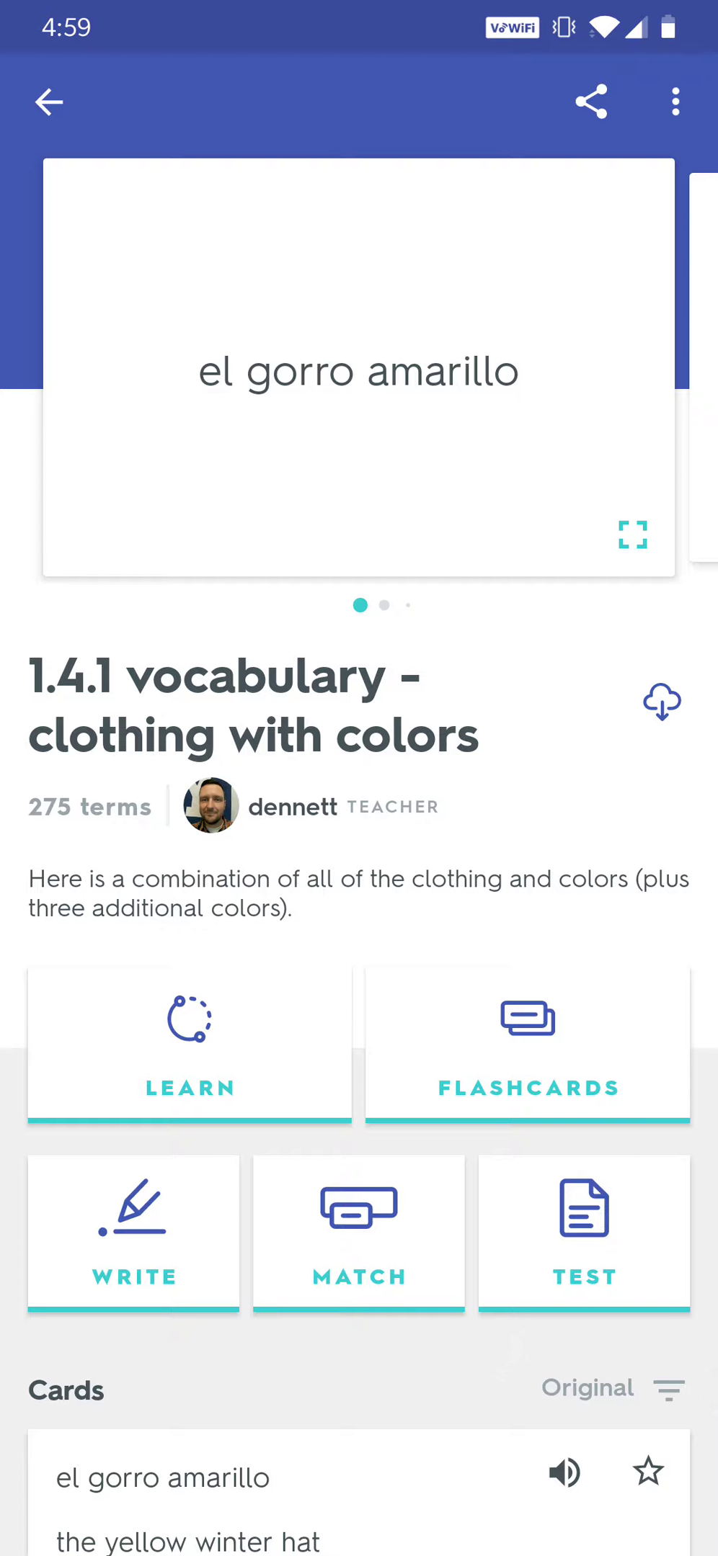
click(357, 385)
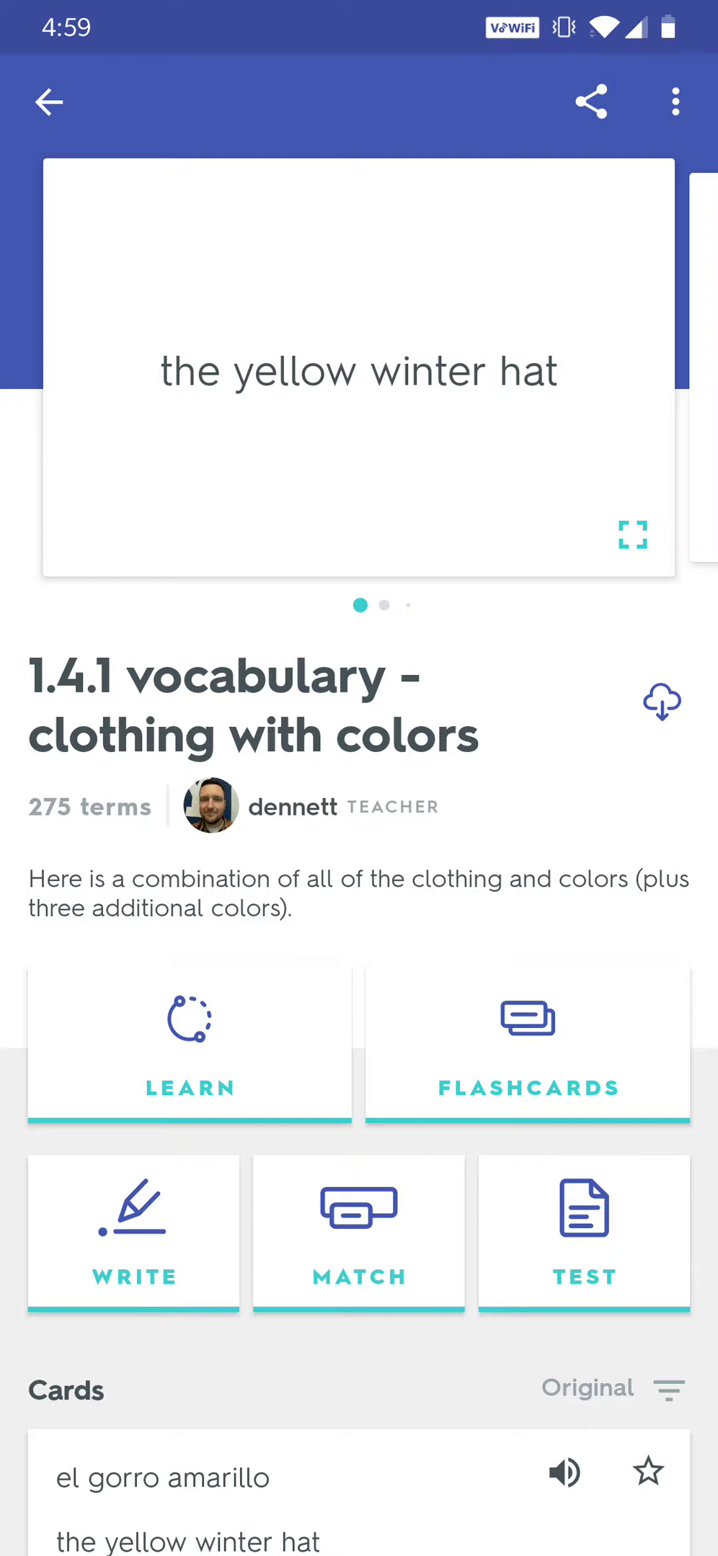
click(358, 377)
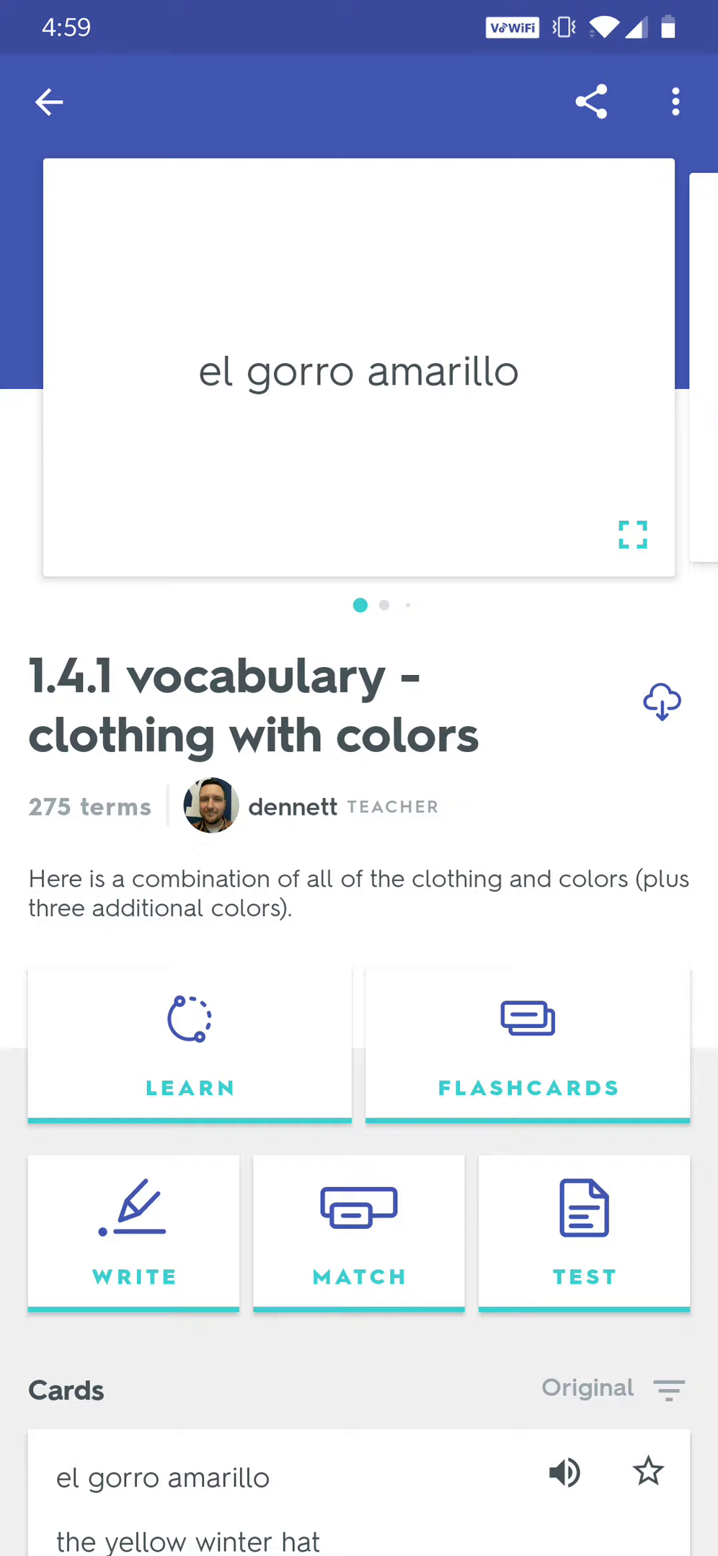
Step: Start Write practice and submit 'el gorro azul' for the blue winter hat
click(133, 1233)
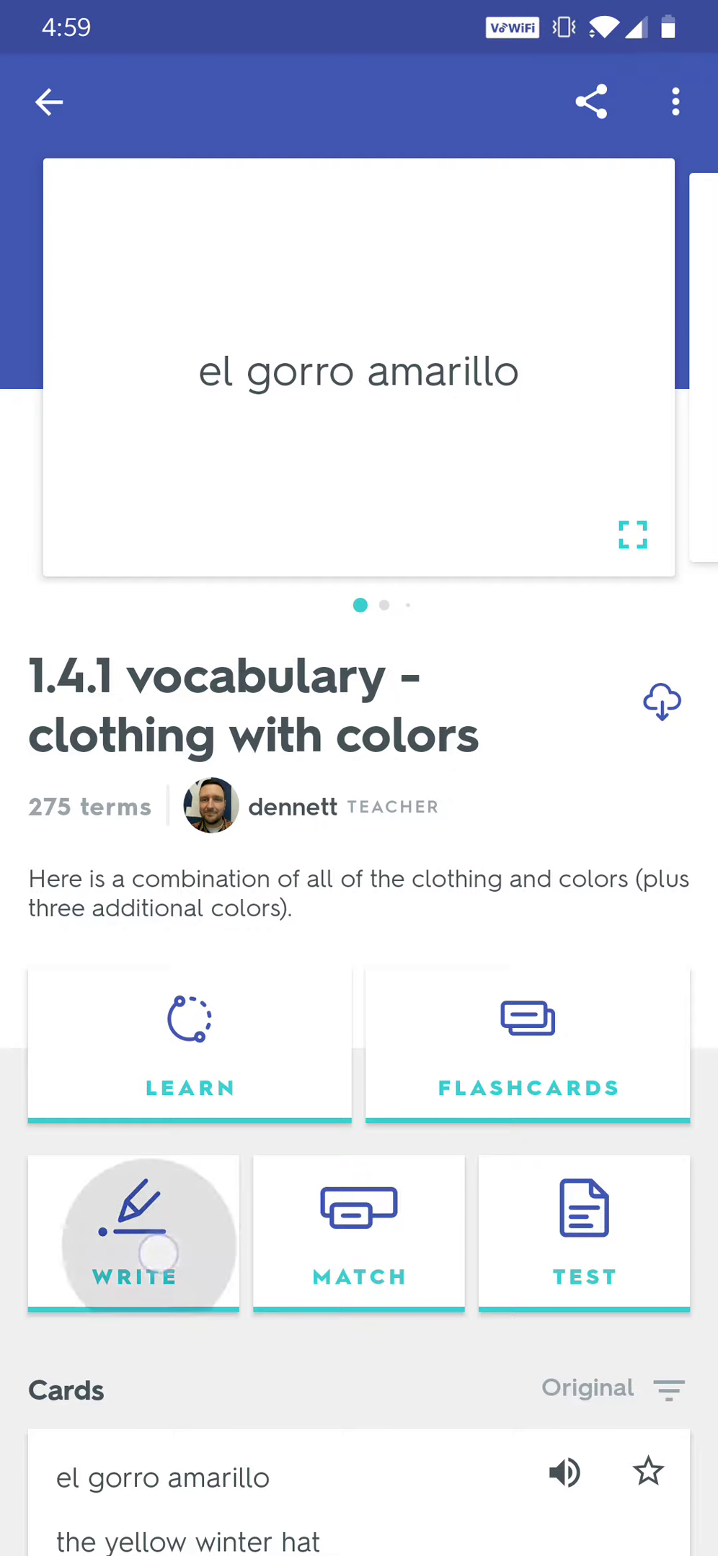
click(133, 1278)
text(el gorro azul)
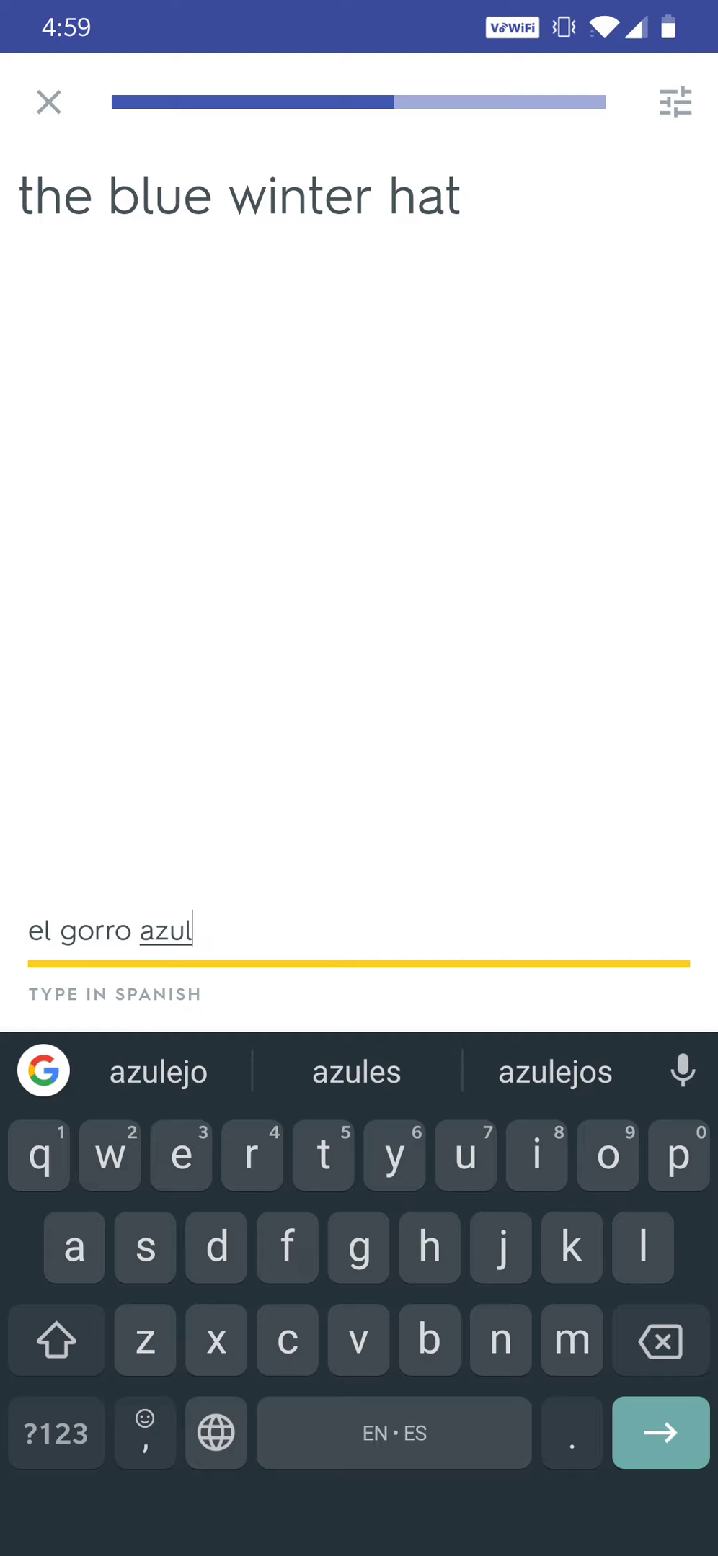
click(658, 1431)
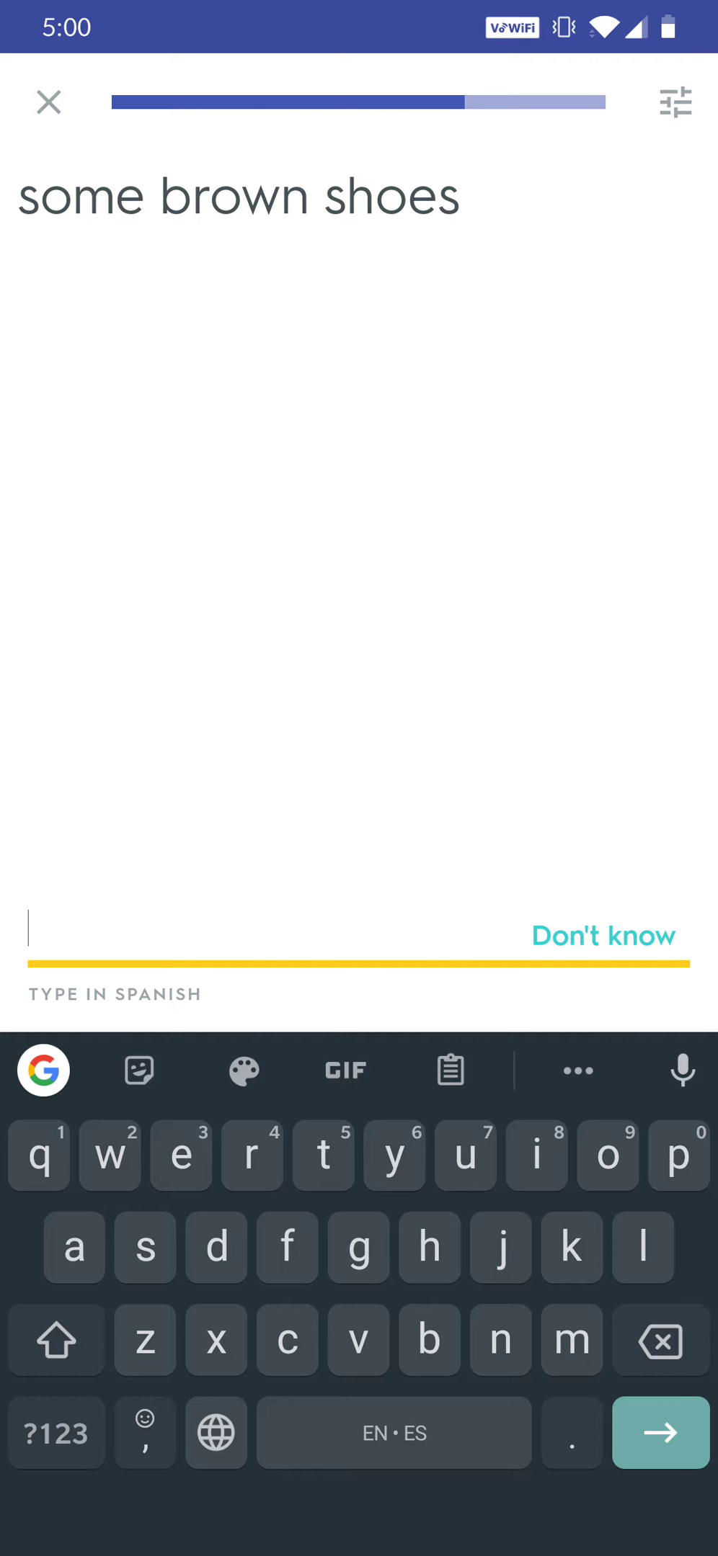
Step: Dictate 'unos zapatos marrones', choose 'marrones', and submit it for some brown shoes
click(681, 1070)
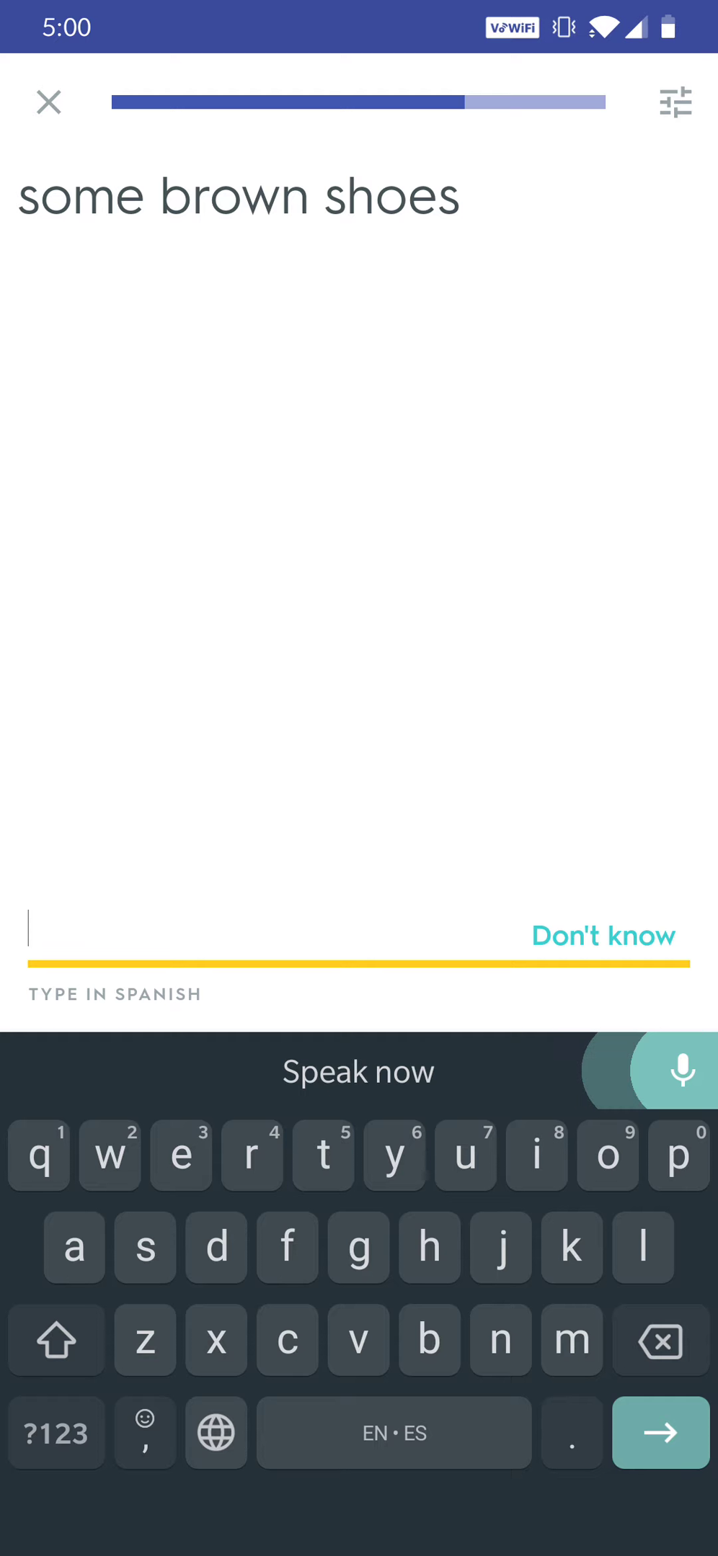
text(and I say)
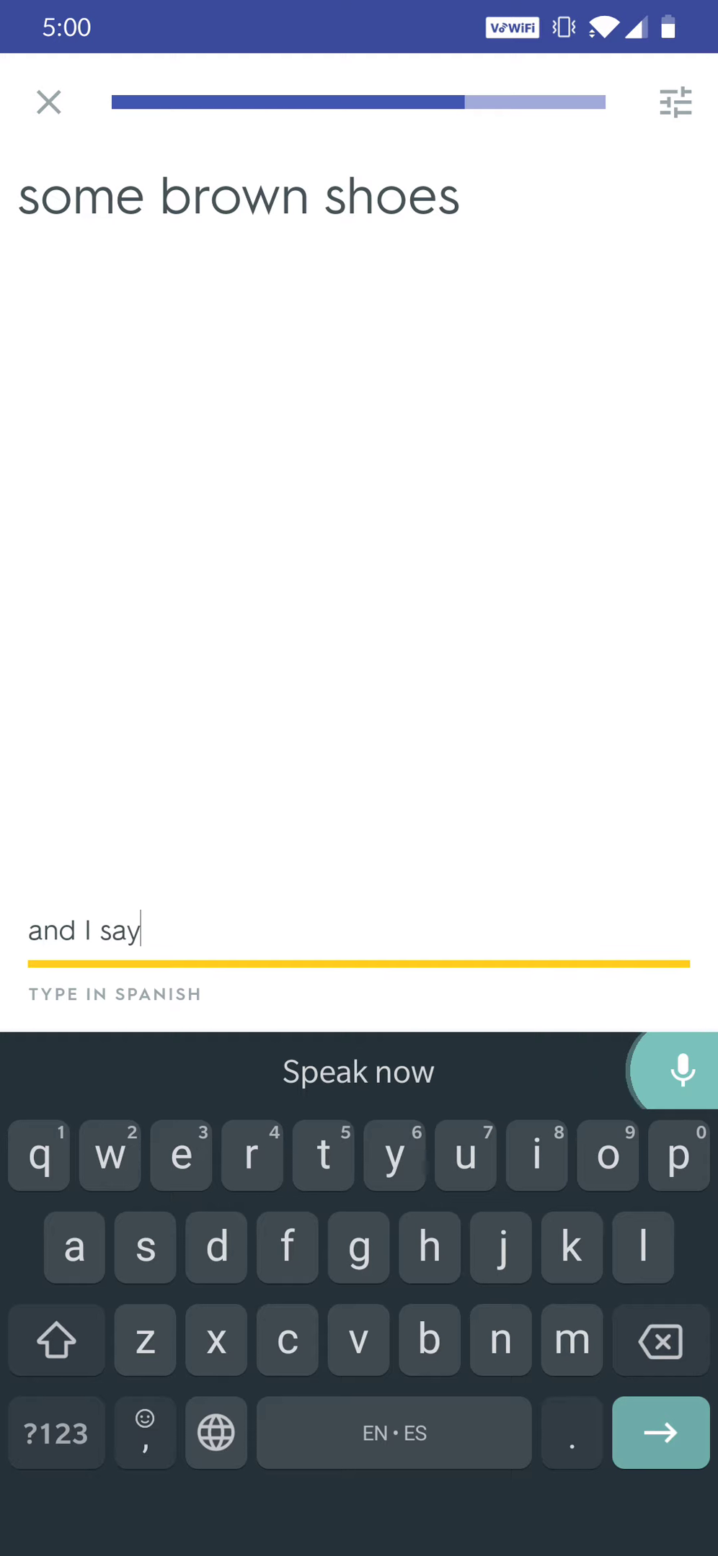
click(682, 1070)
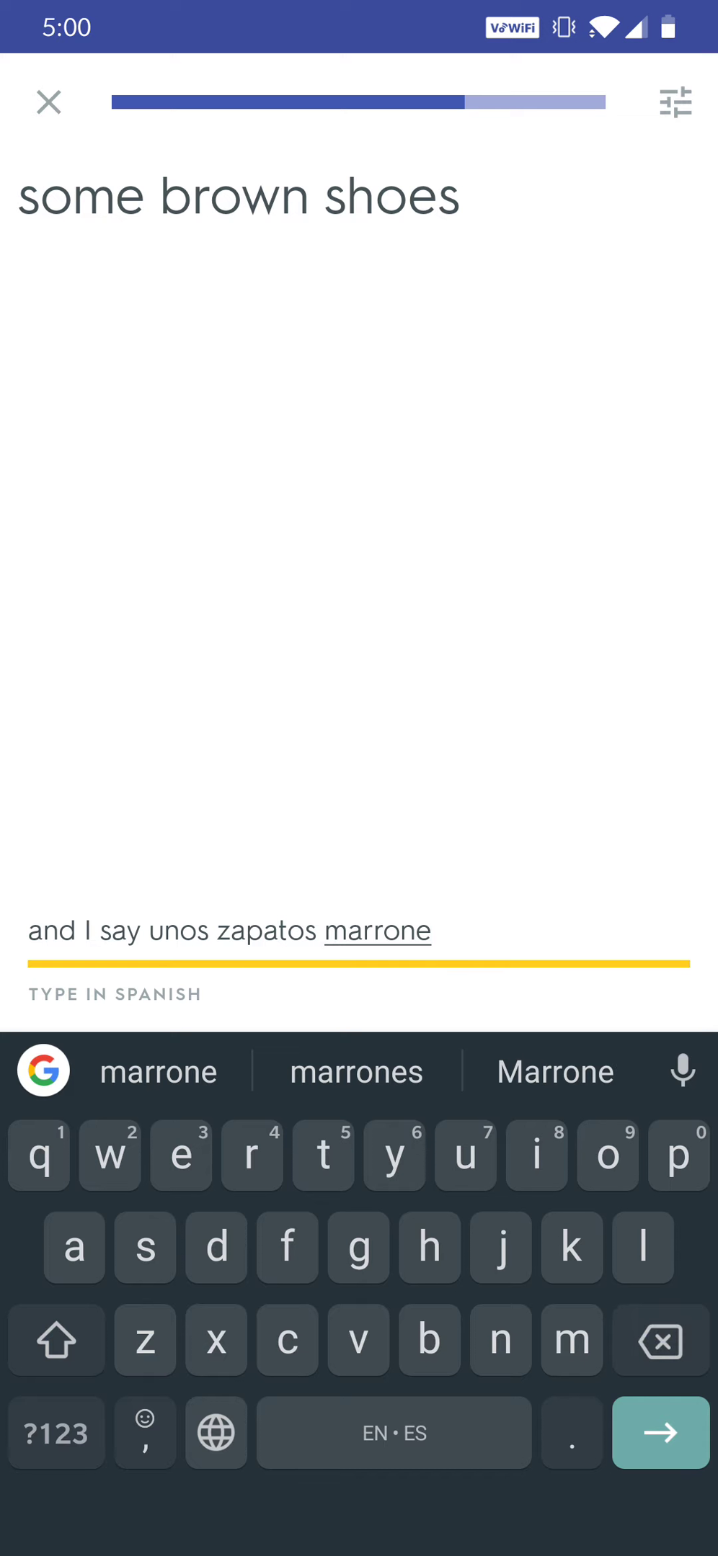
click(355, 1071)
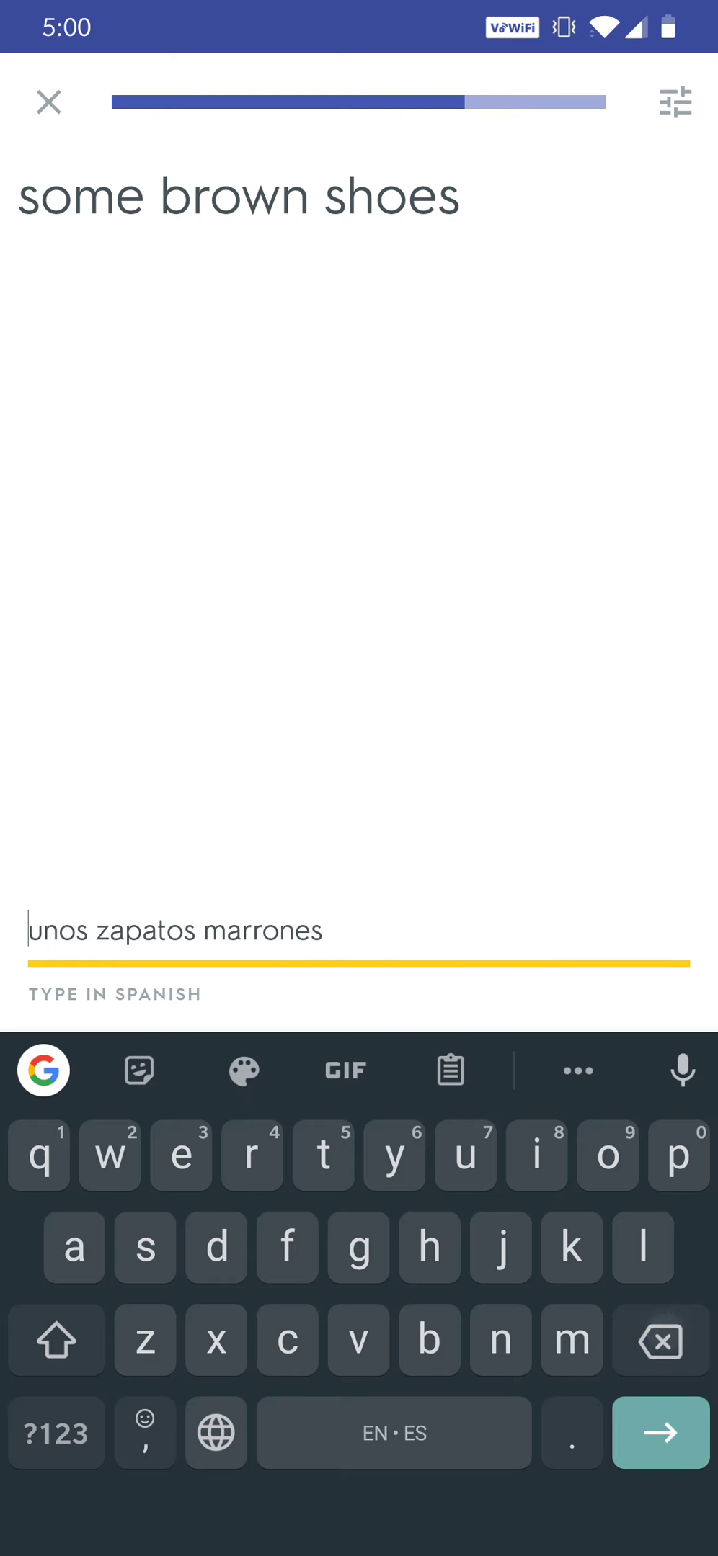
click(659, 1432)
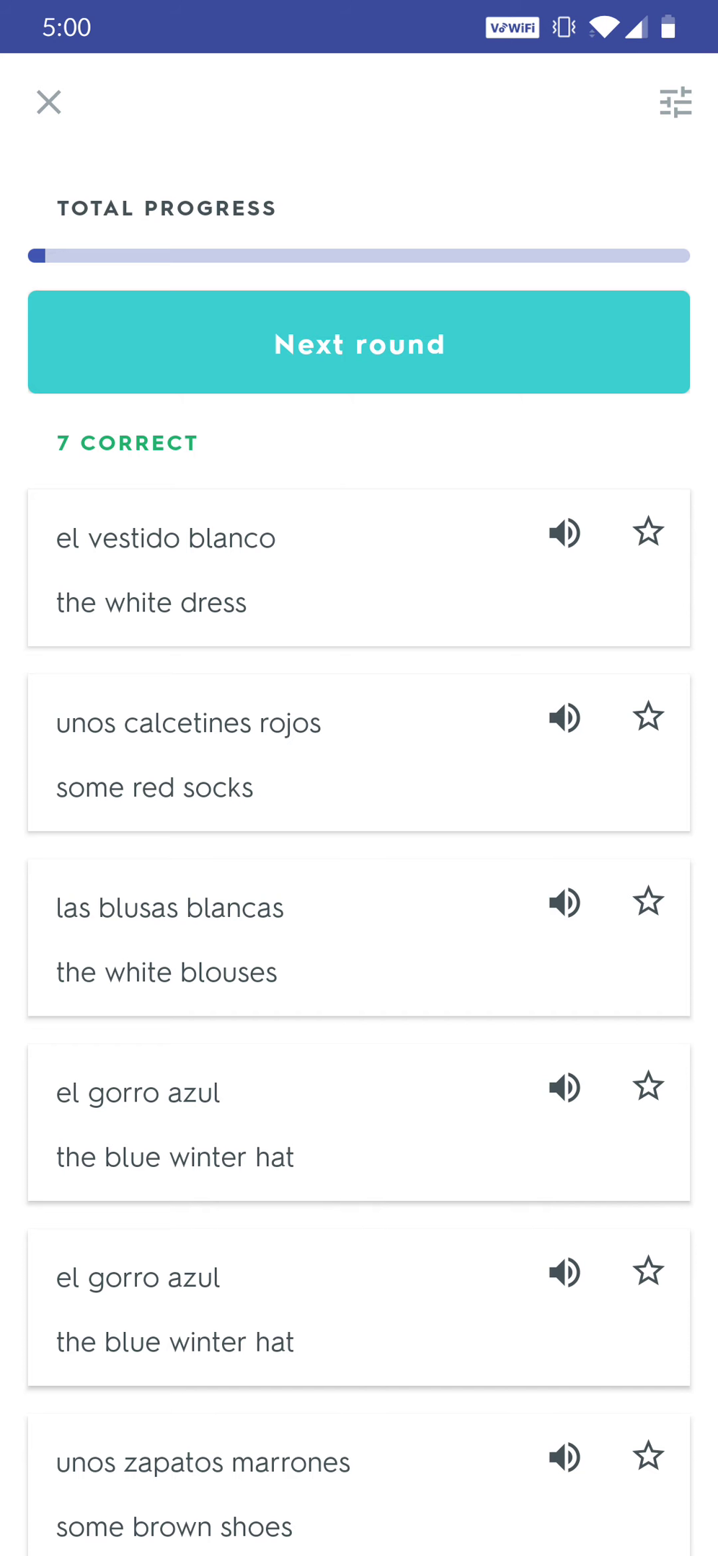
Step: Begin the next Write round and turn on voice input for the pink clothes prompt
click(360, 343)
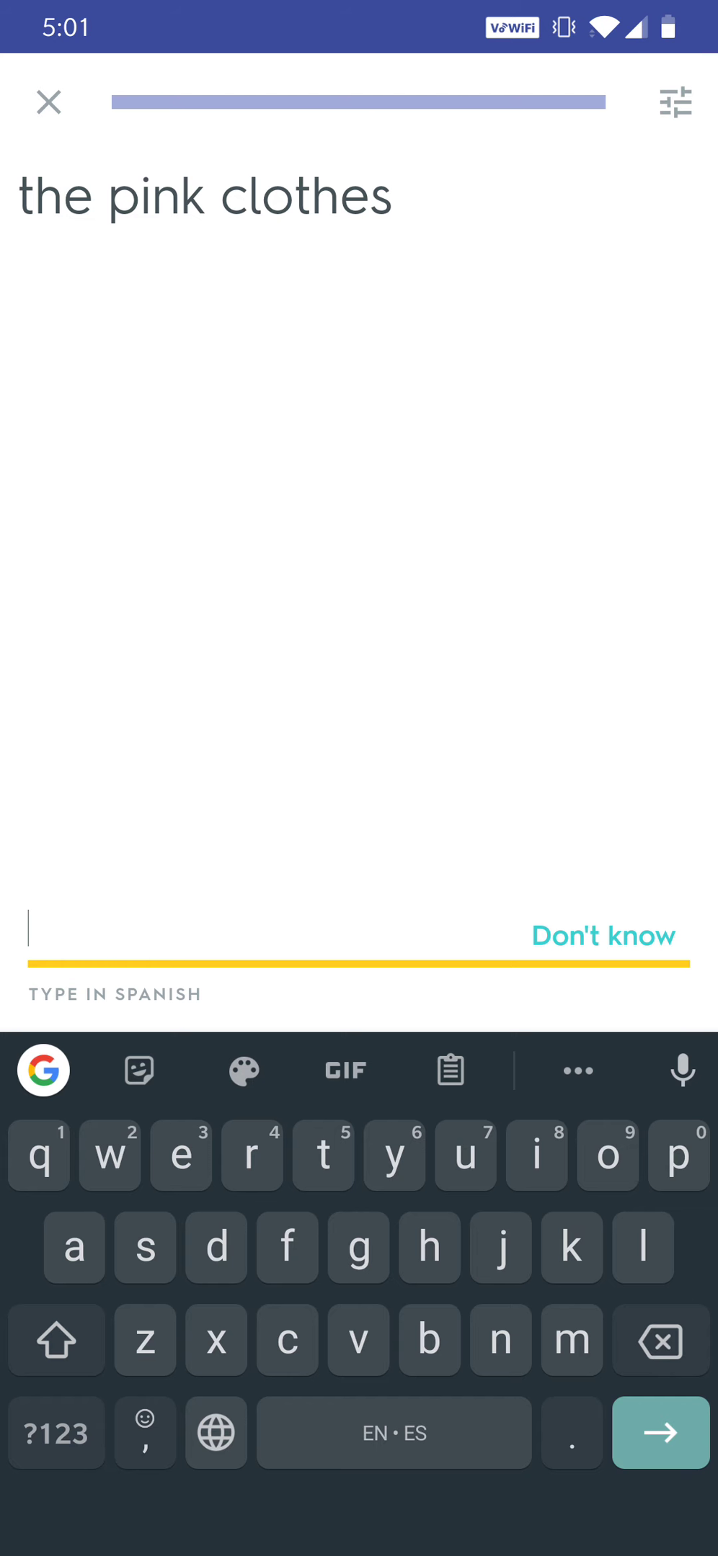
click(680, 1070)
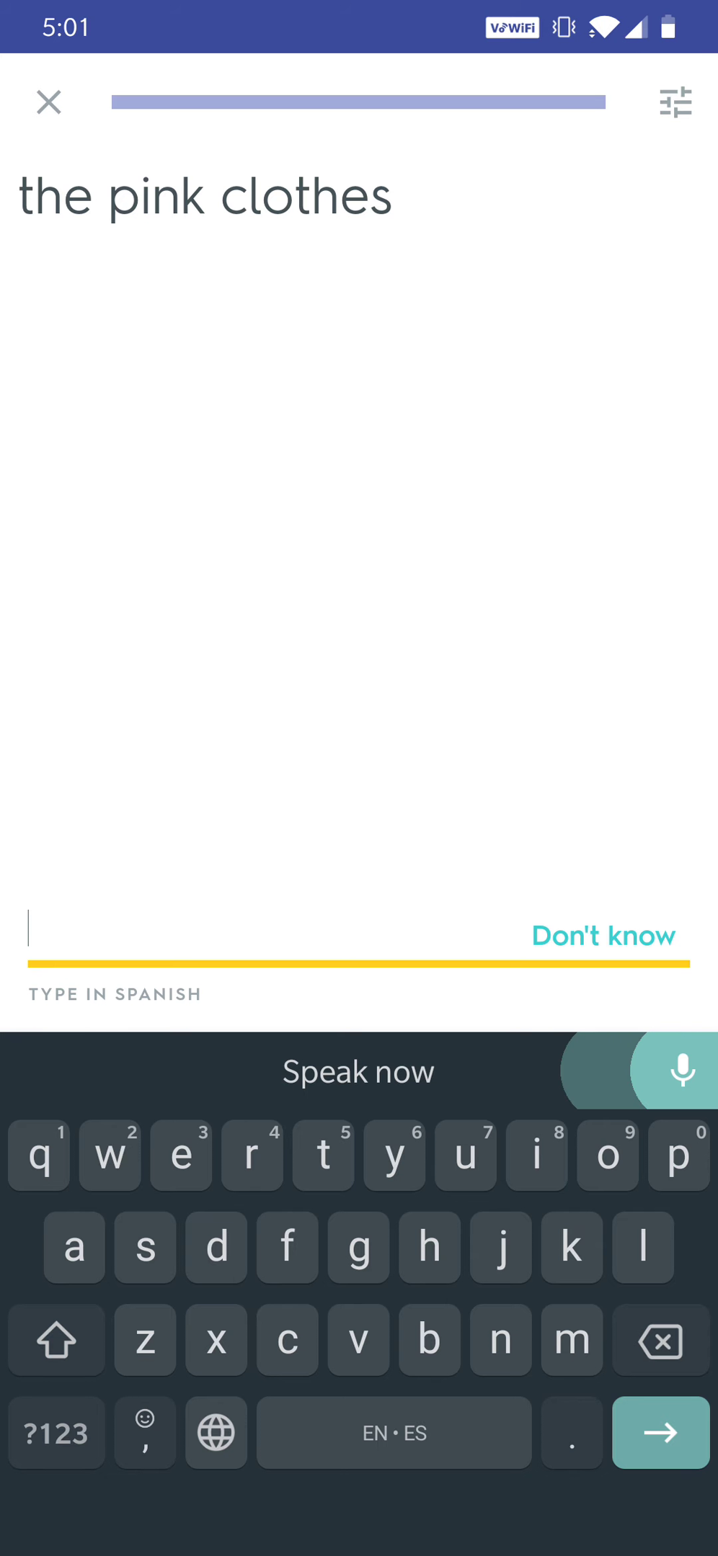